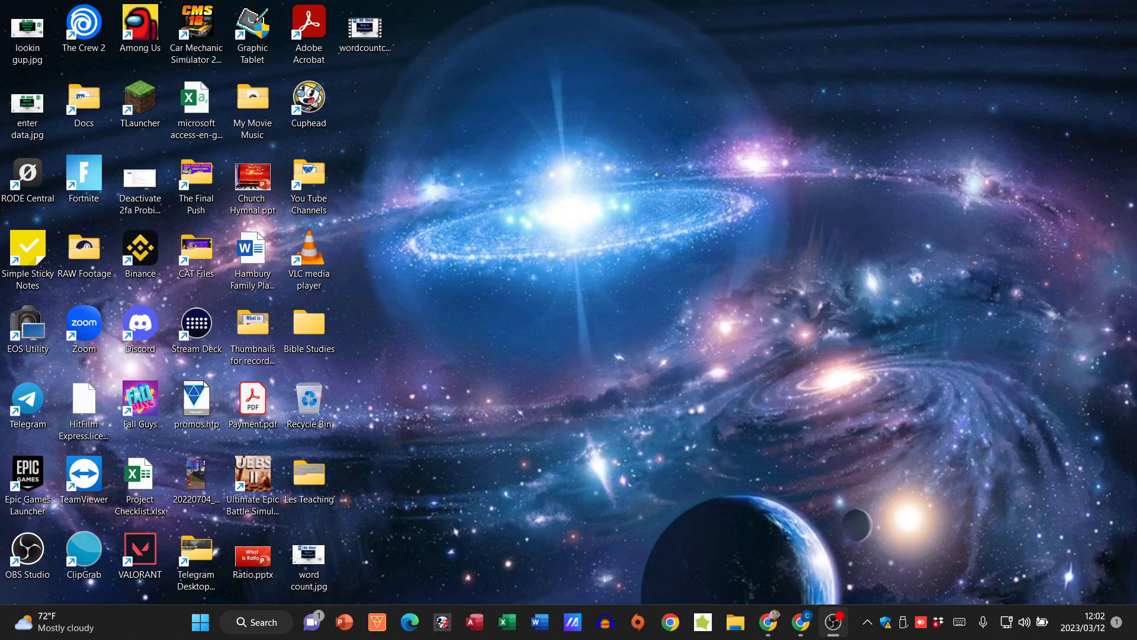
mouse_move(556, 553)
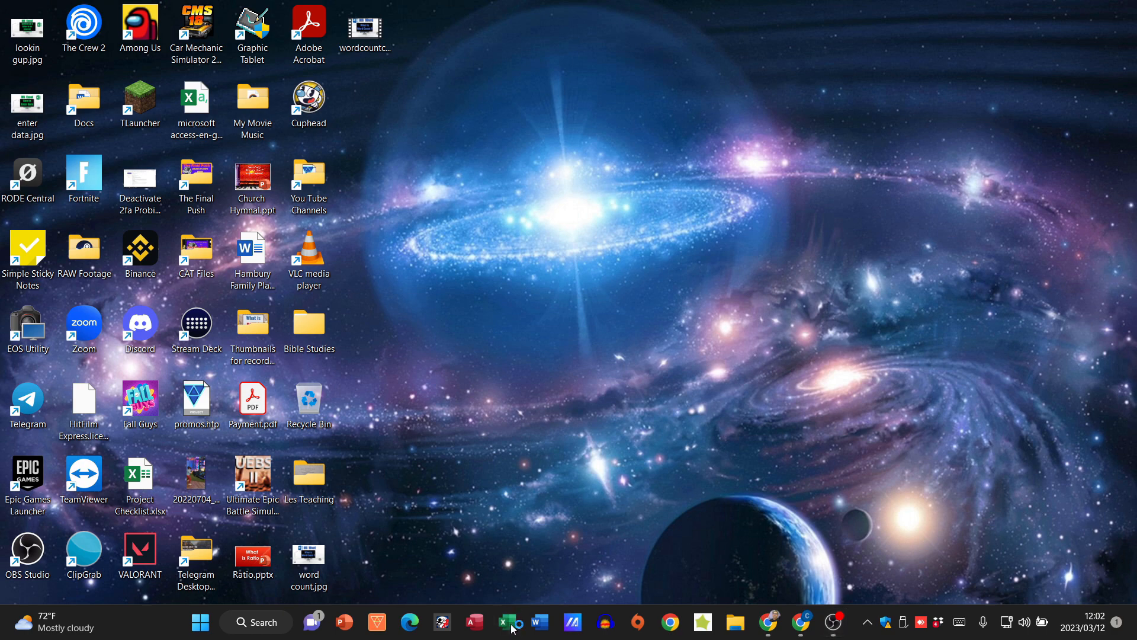
Step: Launch Excel from the taskbar to reach its start screen
left_click(510, 623)
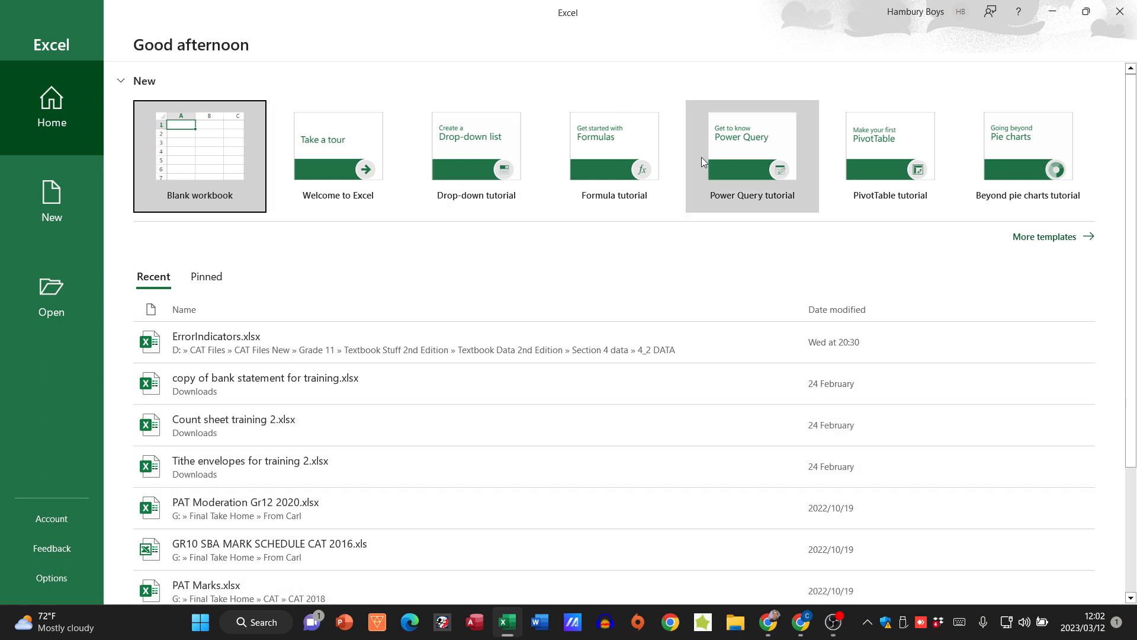
mouse_move(200, 159)
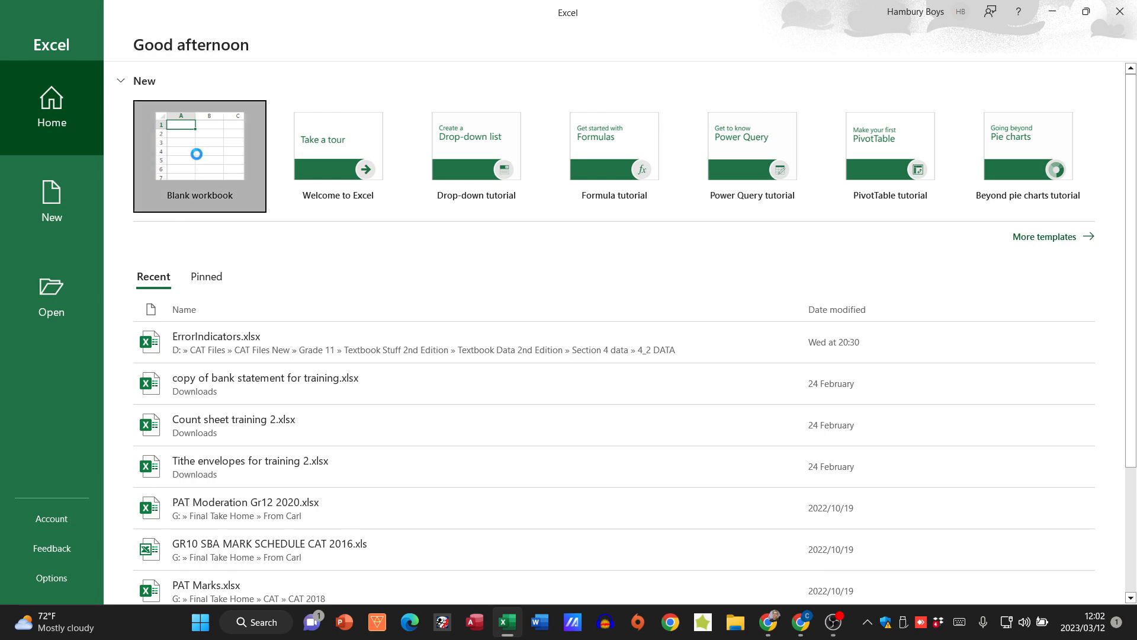
Step: Create a blank workbook Book1 and add Sheet2 beside Sheet1
left_click(200, 156)
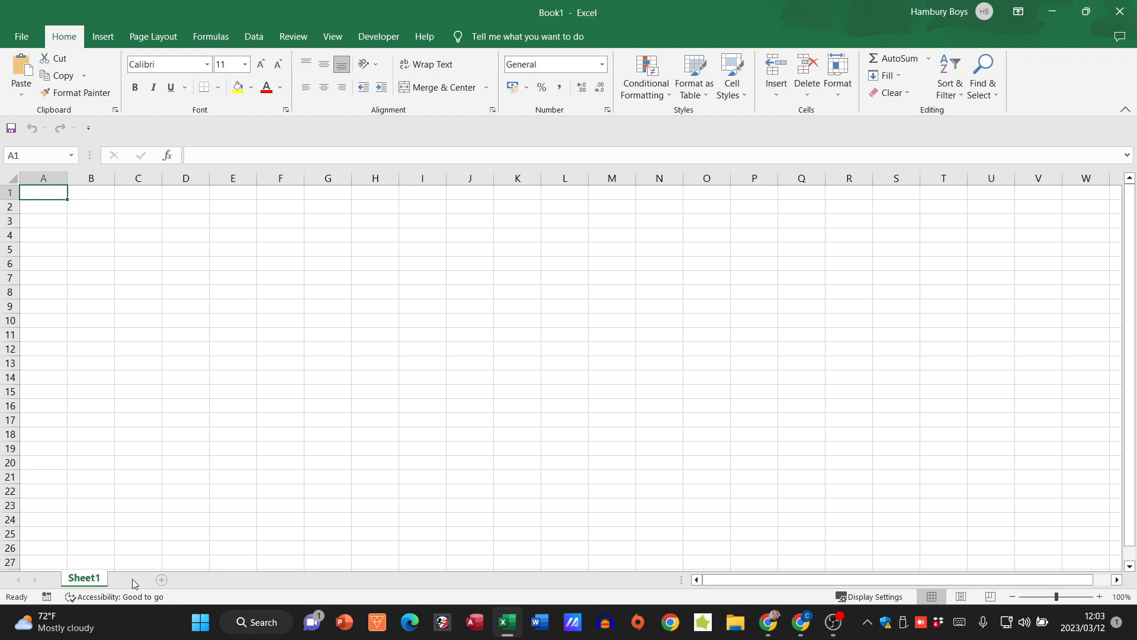
left_click(160, 579)
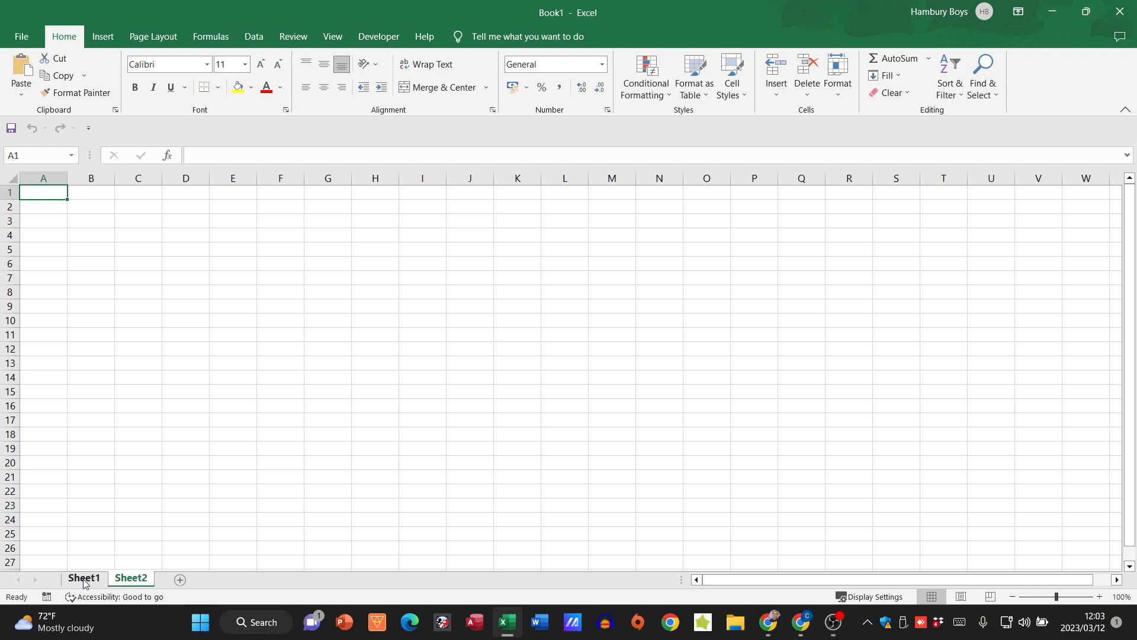
left_click(130, 578)
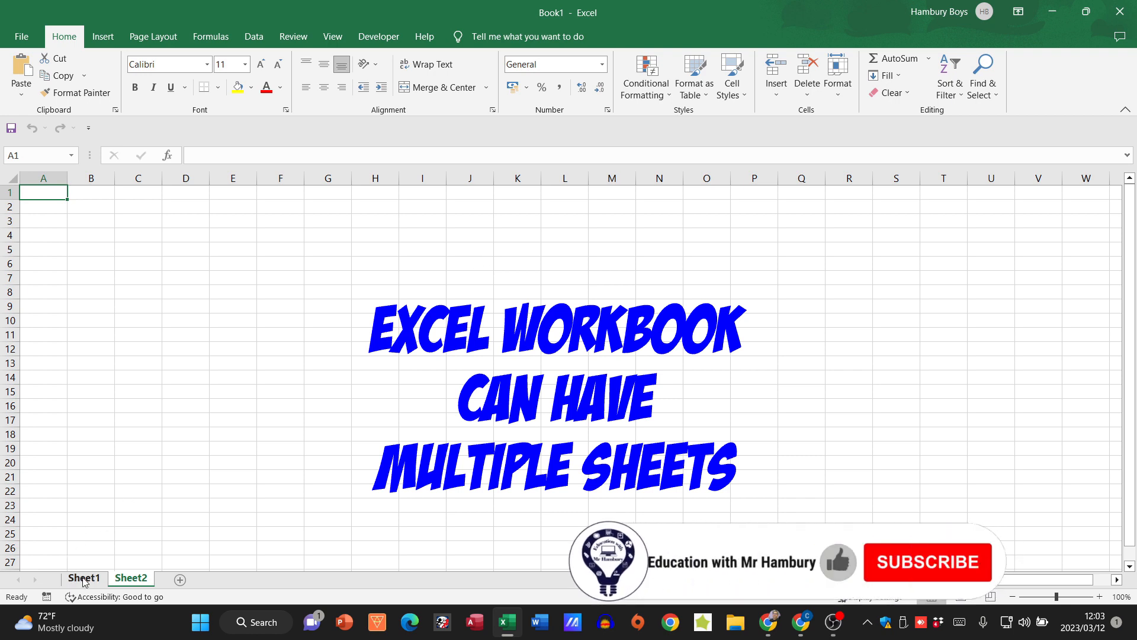
left_click(131, 578)
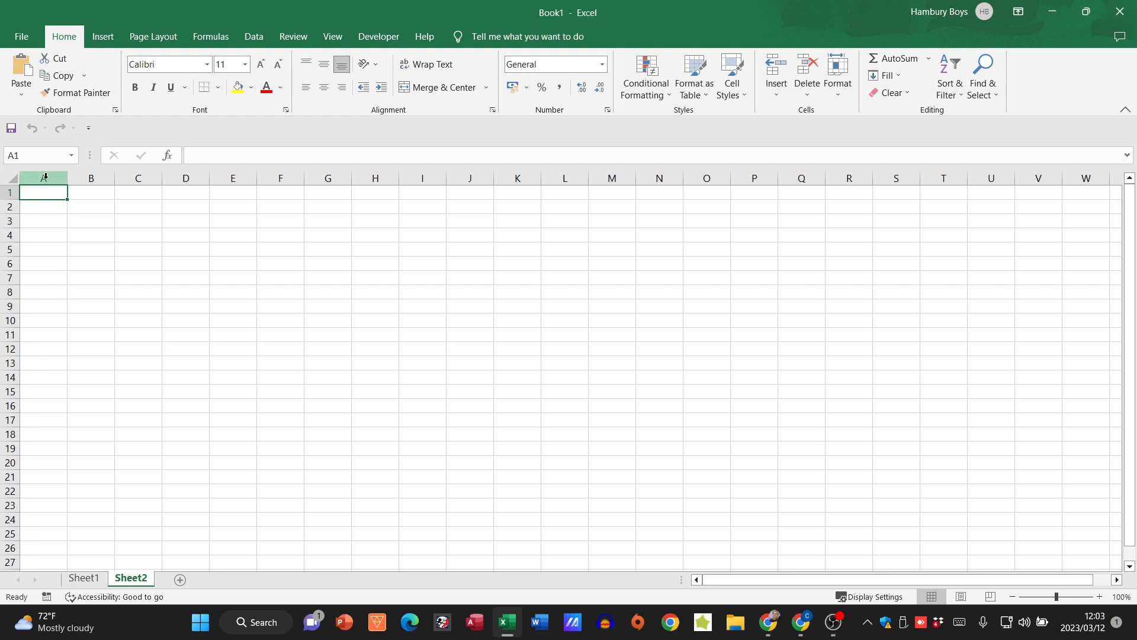
mouse_move(1014, 178)
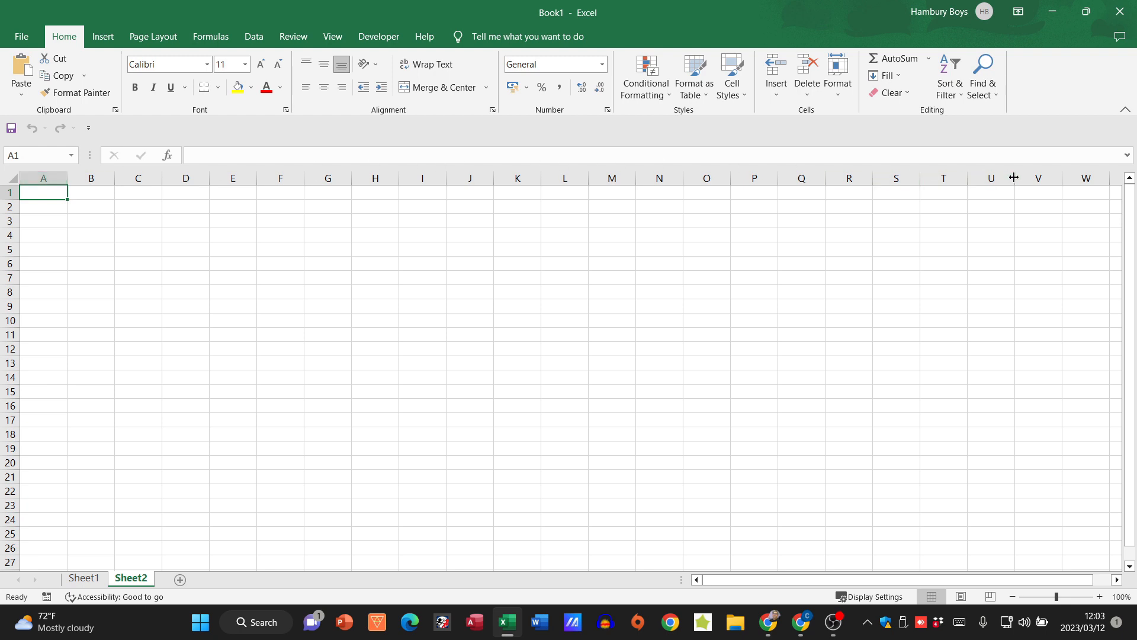
mouse_move(367, 186)
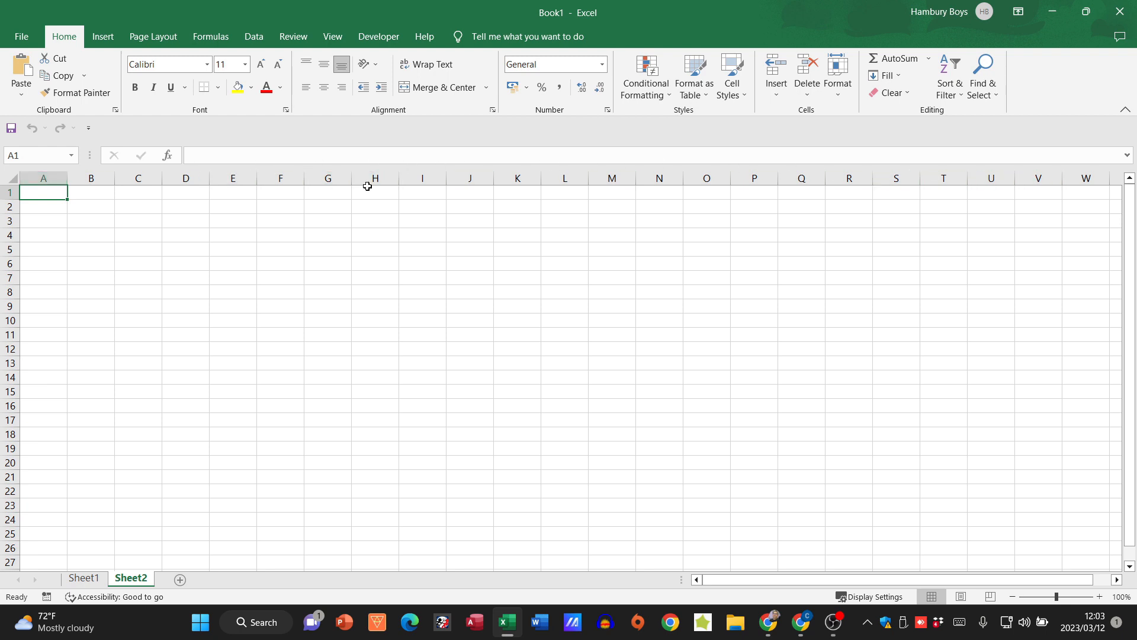
left_click(374, 178)
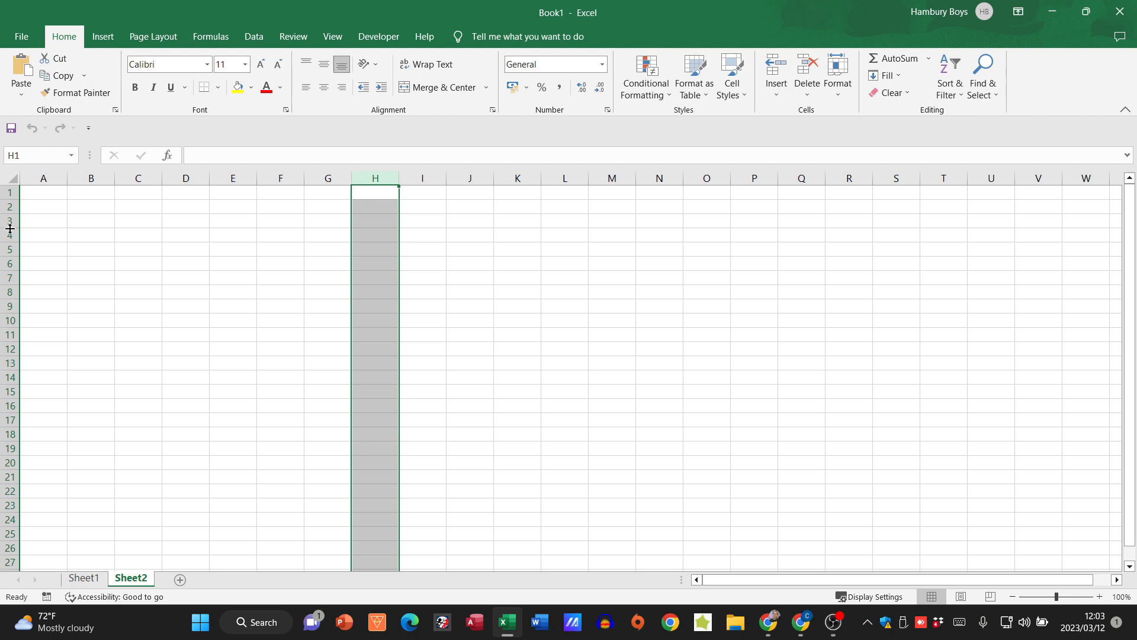
left_click(43, 235)
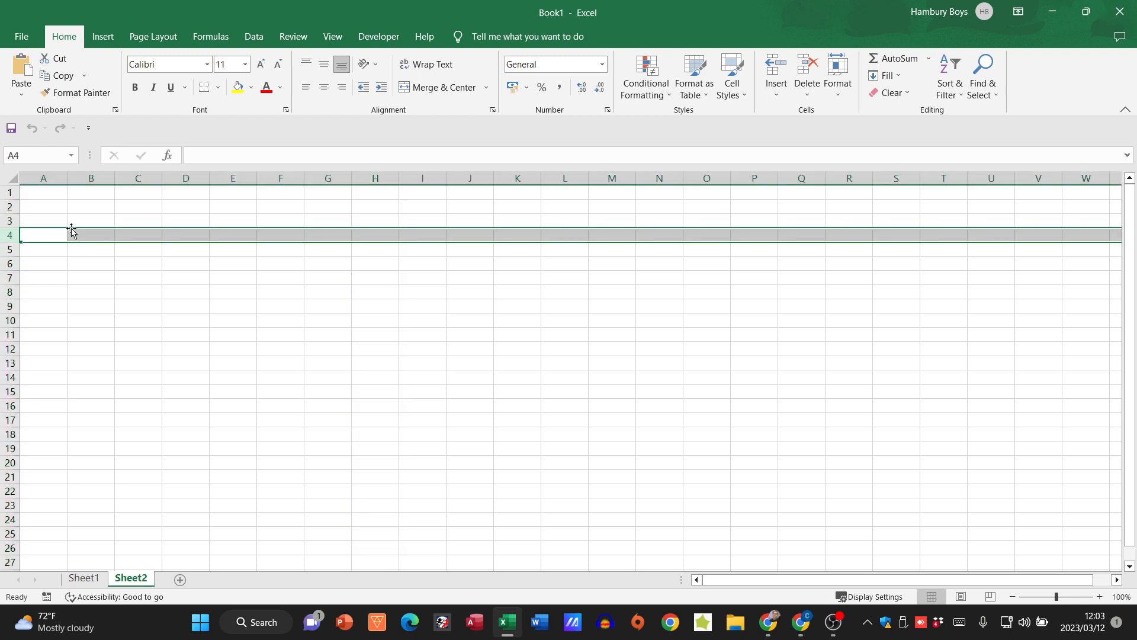
left_click(91, 220)
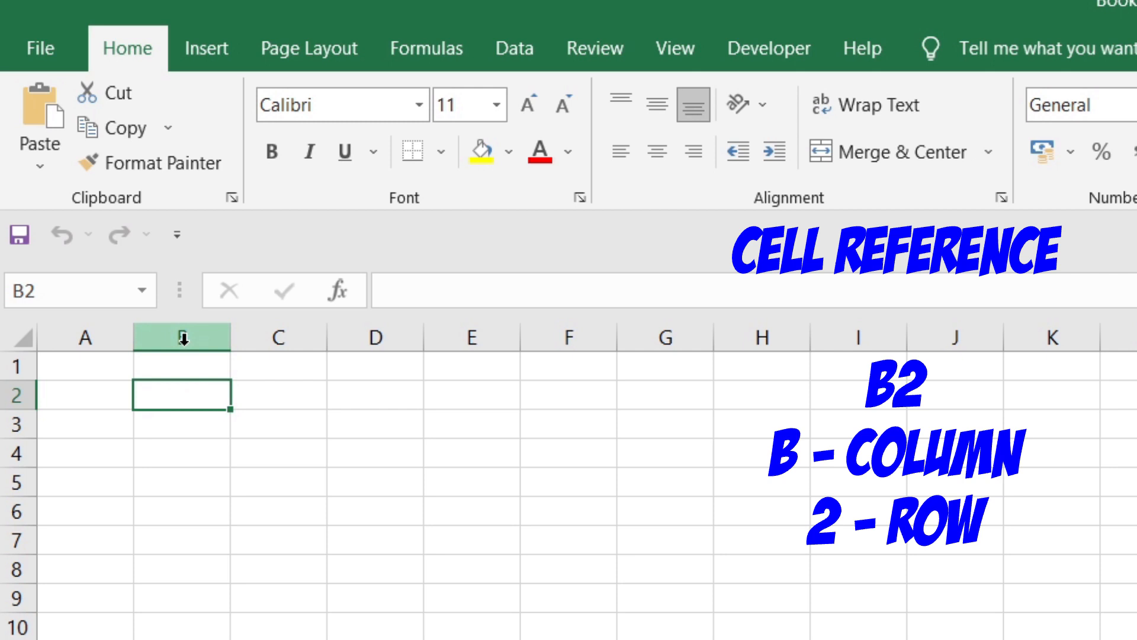
mouse_move(41, 398)
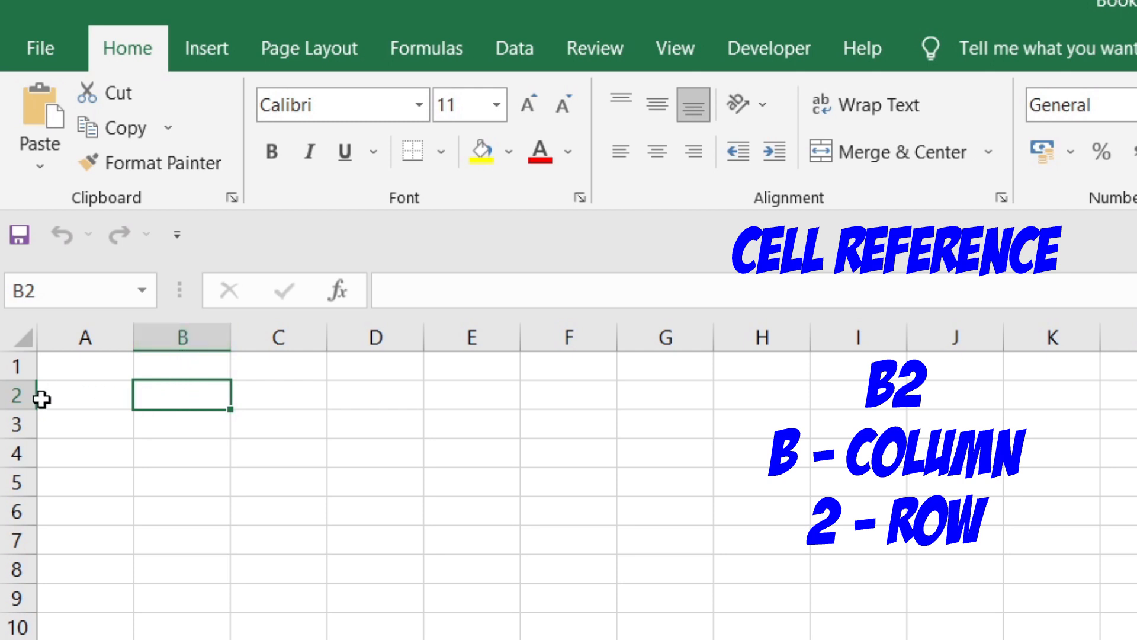
mouse_move(180, 393)
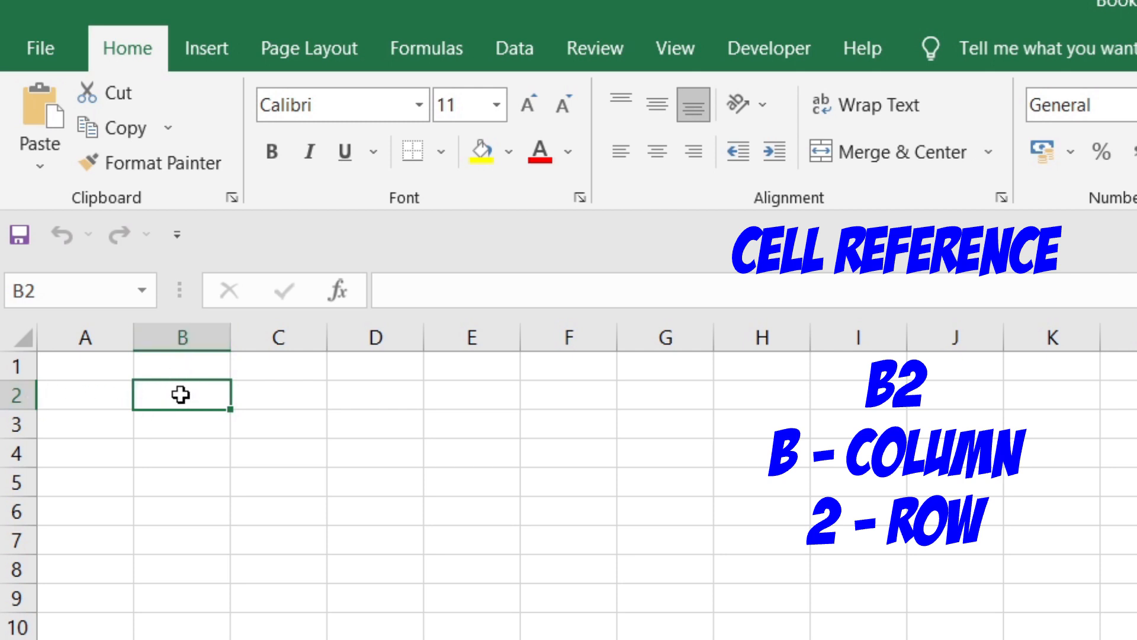
mouse_move(48, 290)
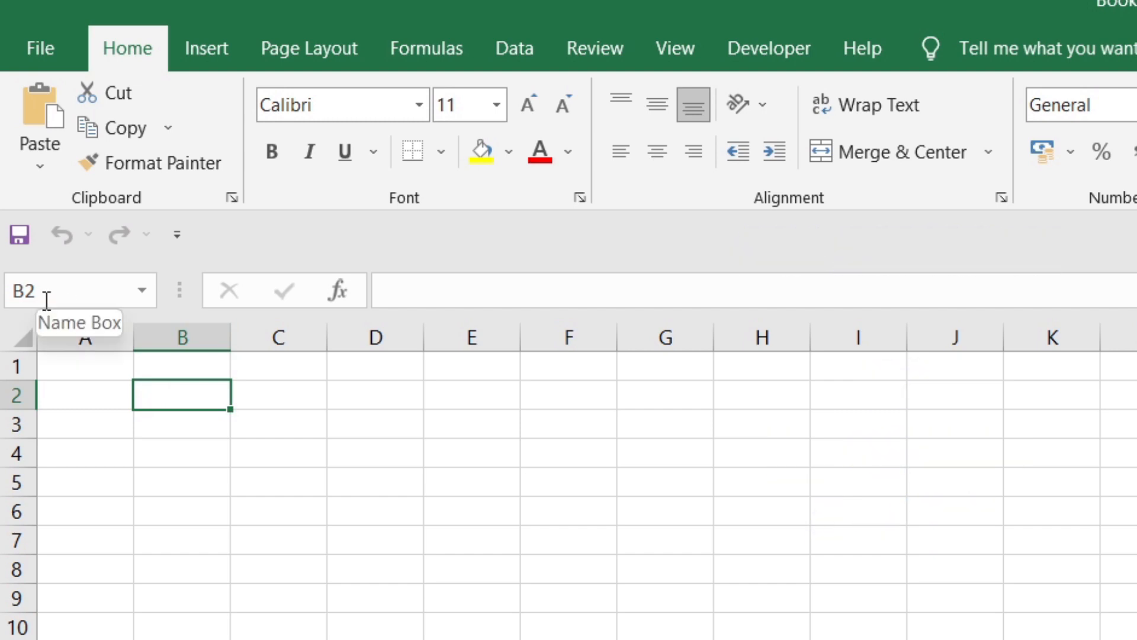
mouse_move(129, 110)
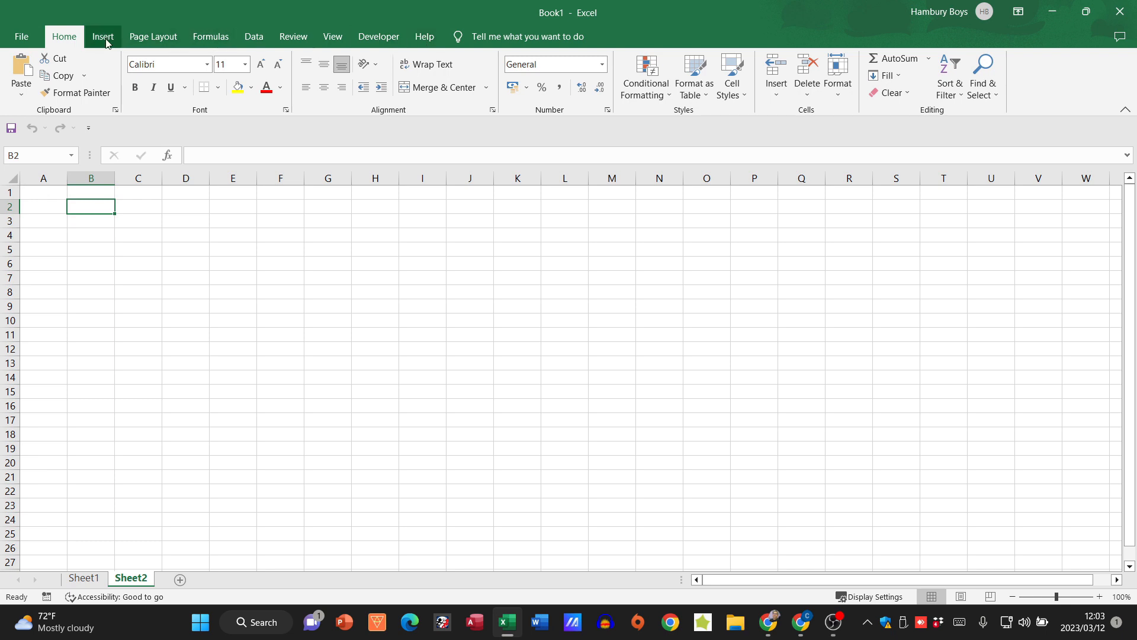
mouse_move(730, 77)
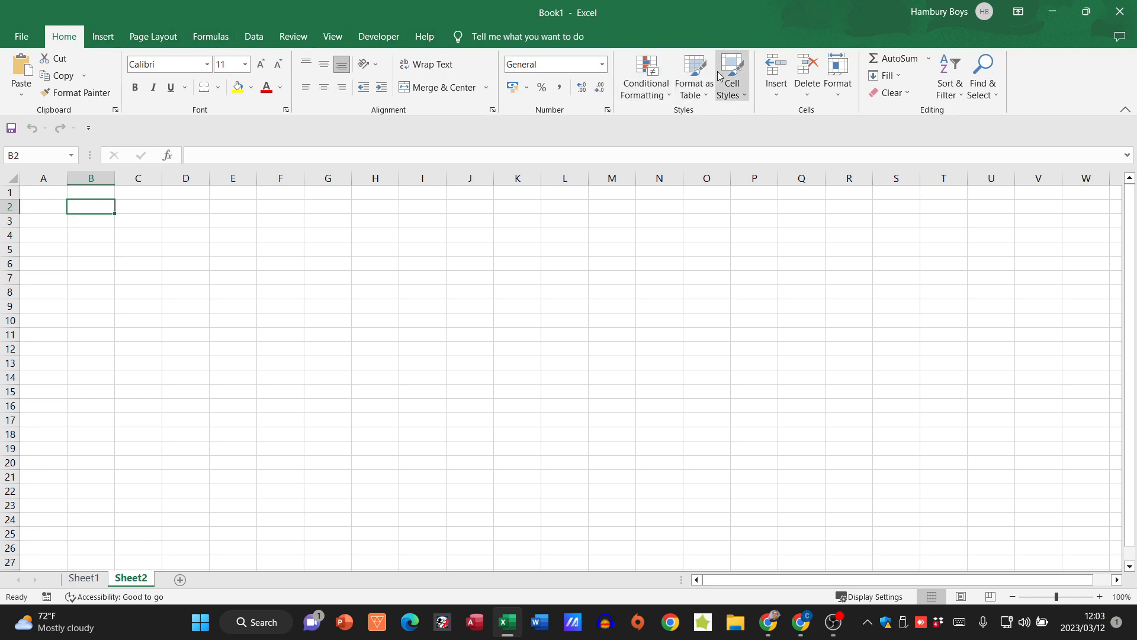
mouse_move(730, 75)
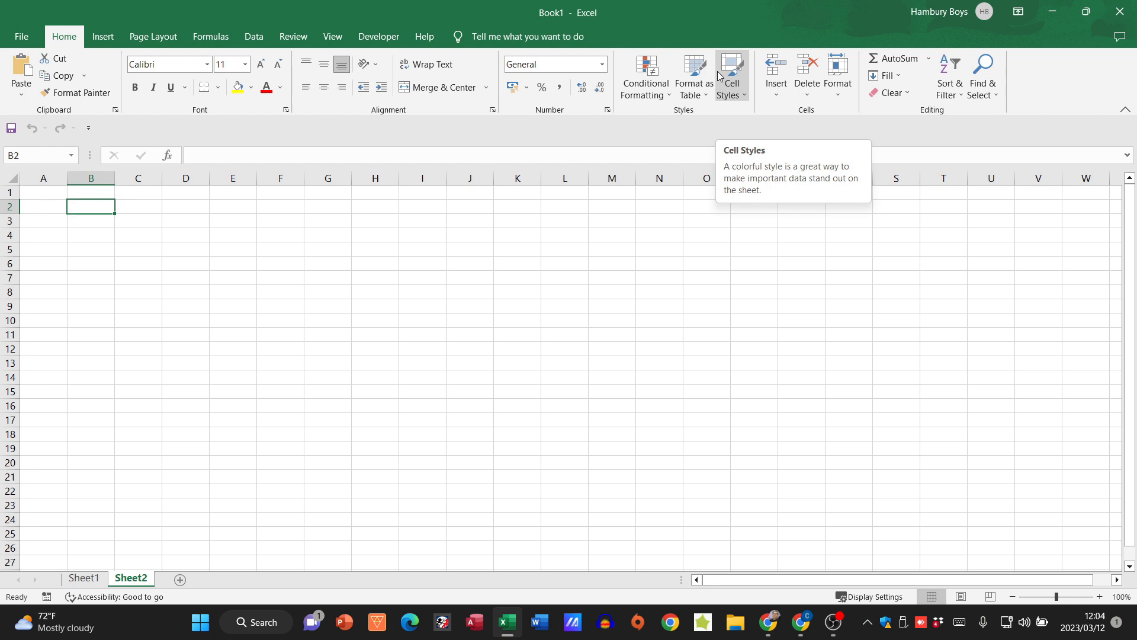
mouse_move(172, 444)
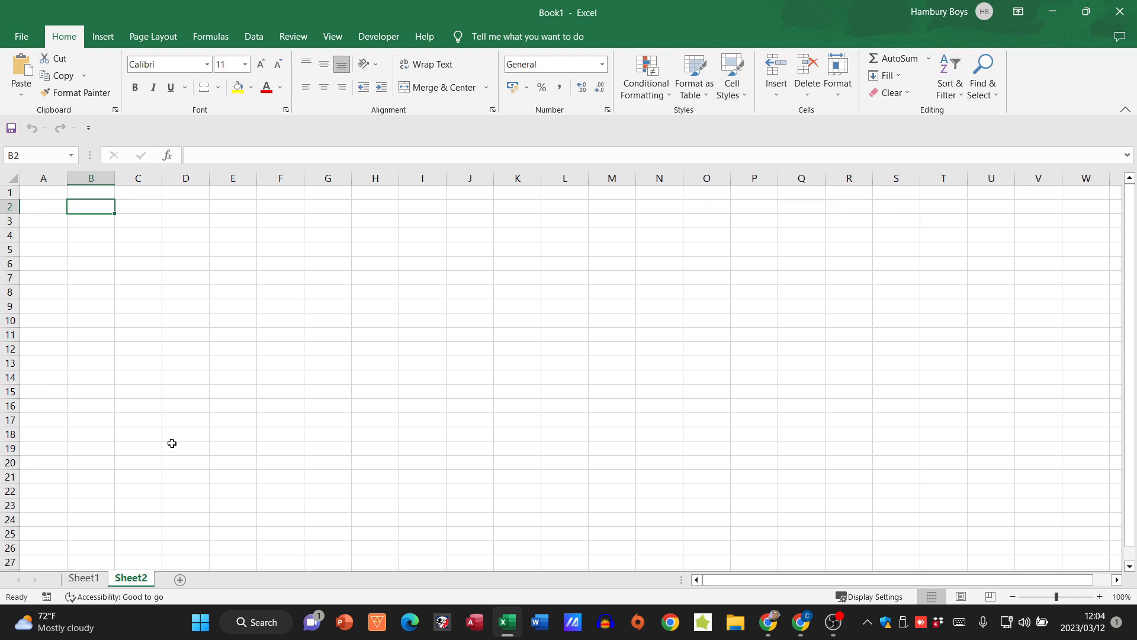
left_click(83, 578)
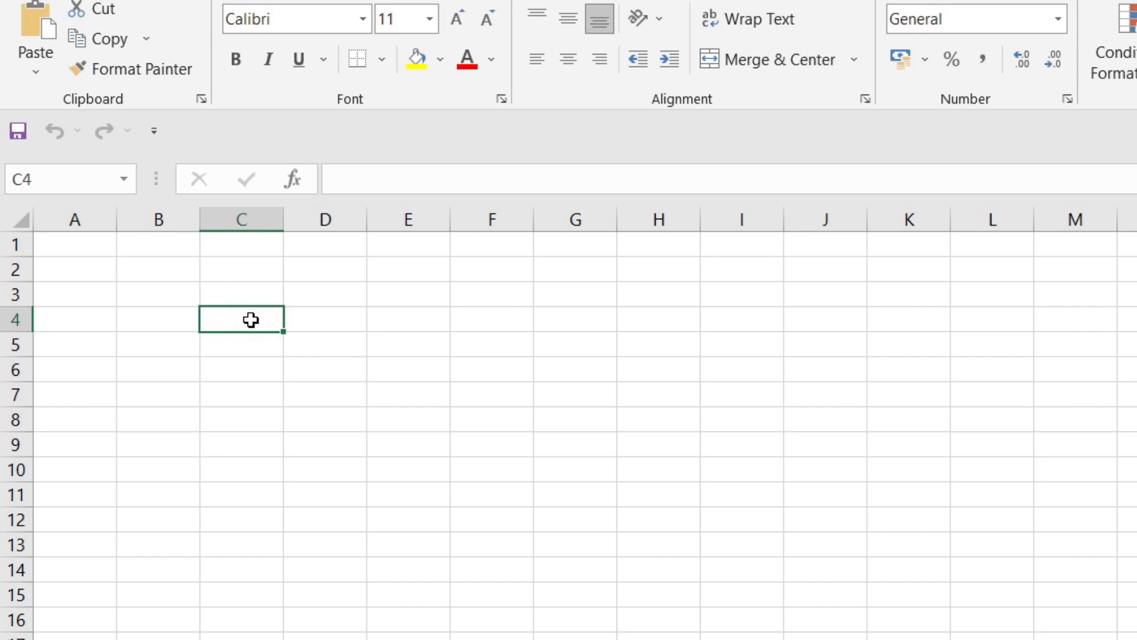
left_click(324, 319)
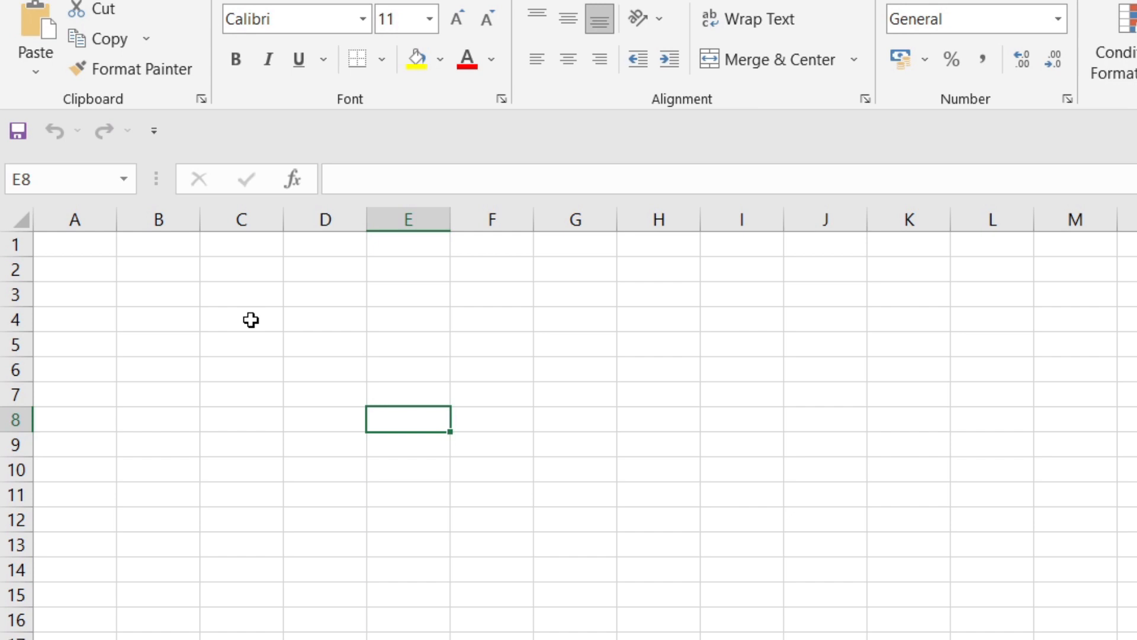
left_click(158, 369)
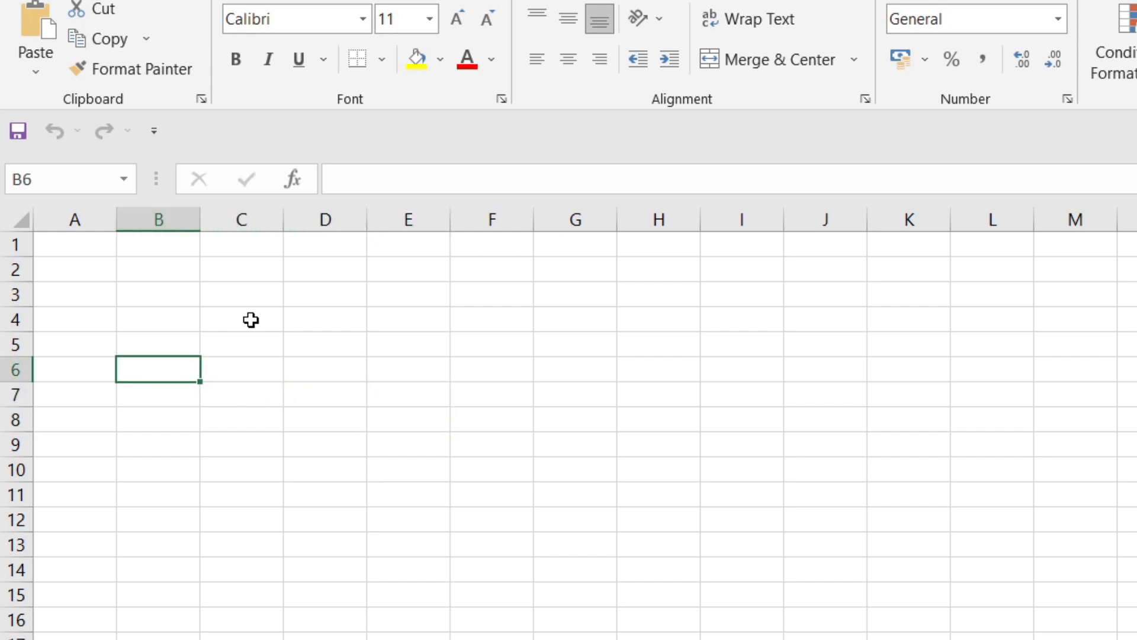
left_click(75, 319)
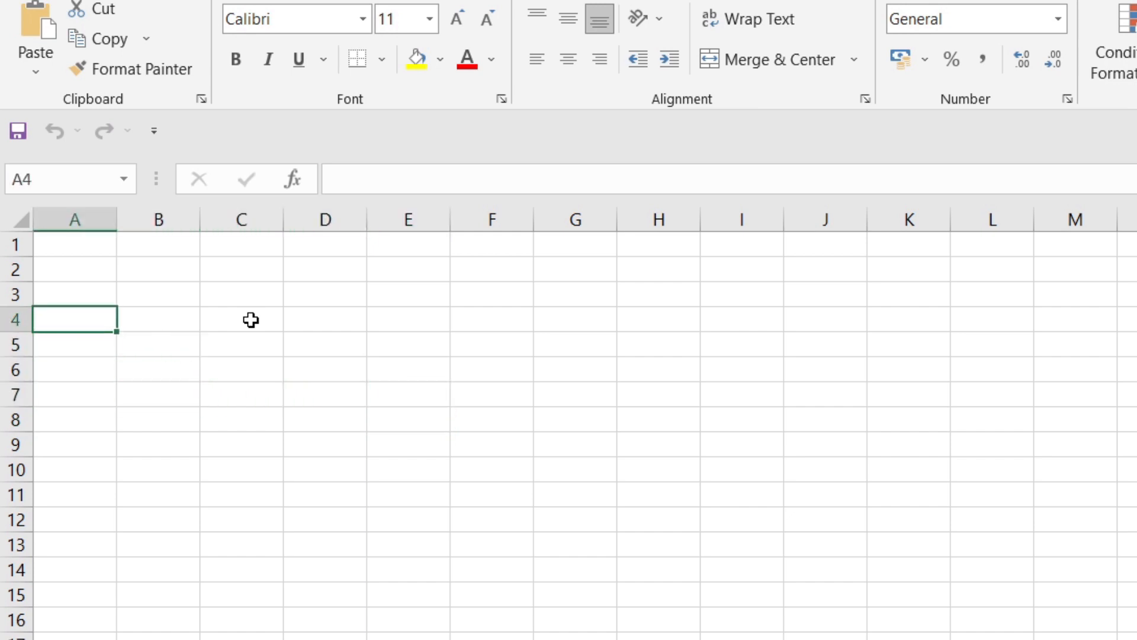
Step: Enter subjects English, isiZulu, LO, Geography and the rest with their marks in B:D
type("English")
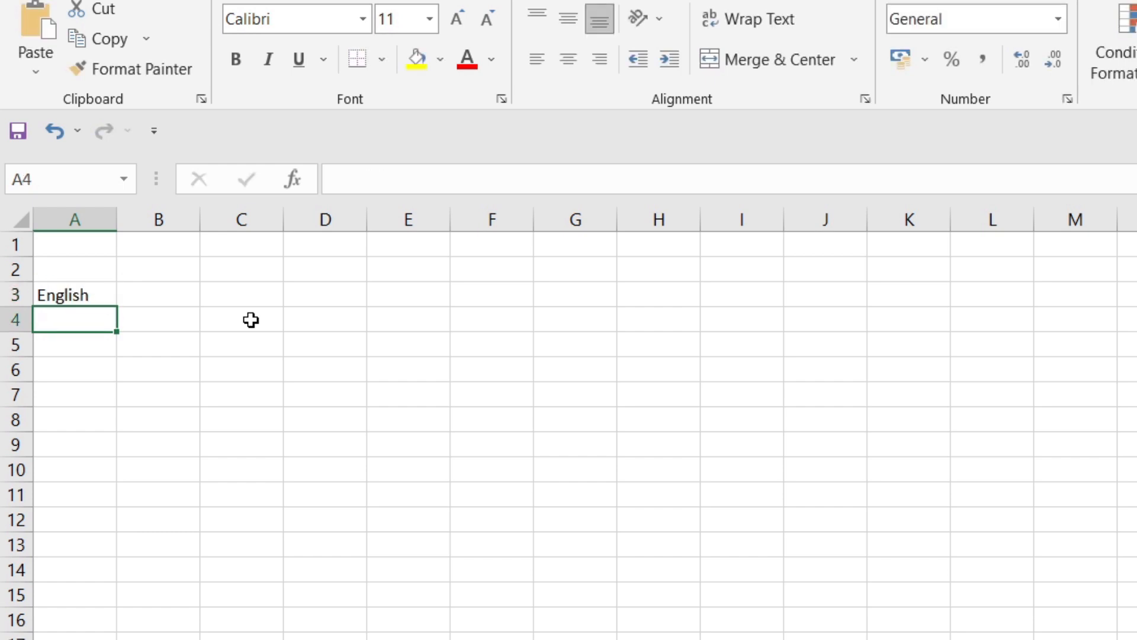
type("isi")
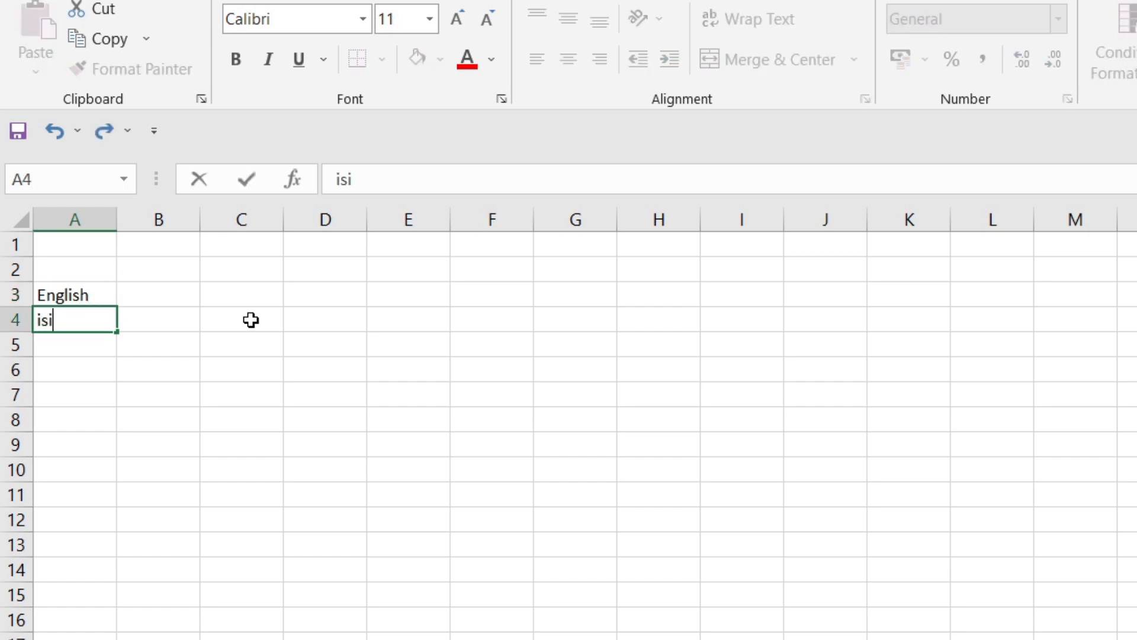
type("Zulu")
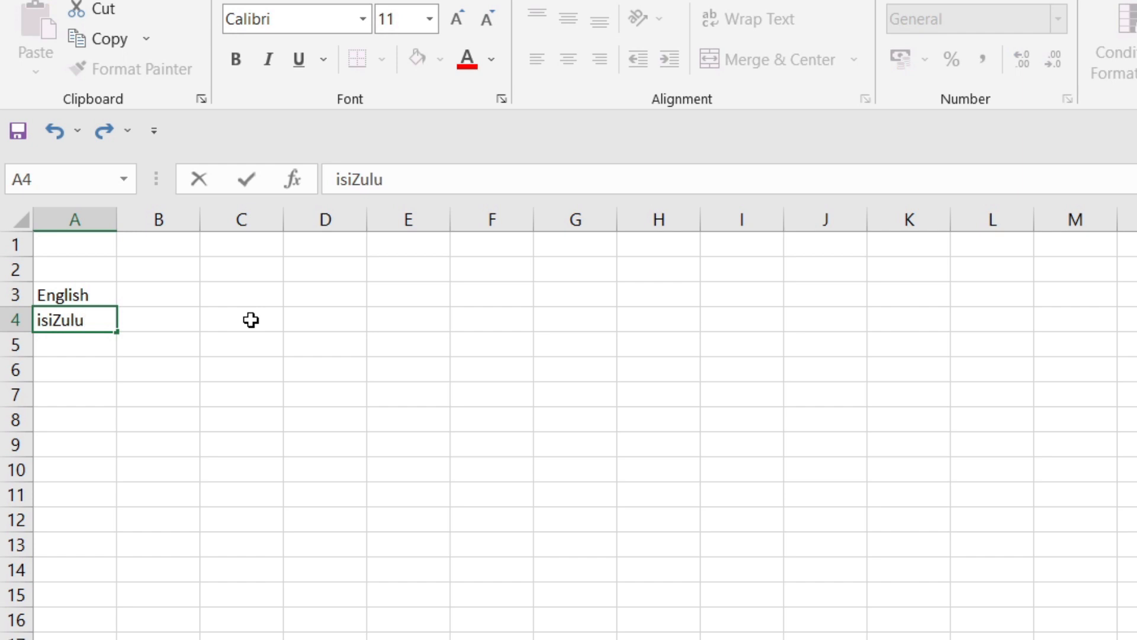
type("LO")
left_click(74, 370)
type("Maths")
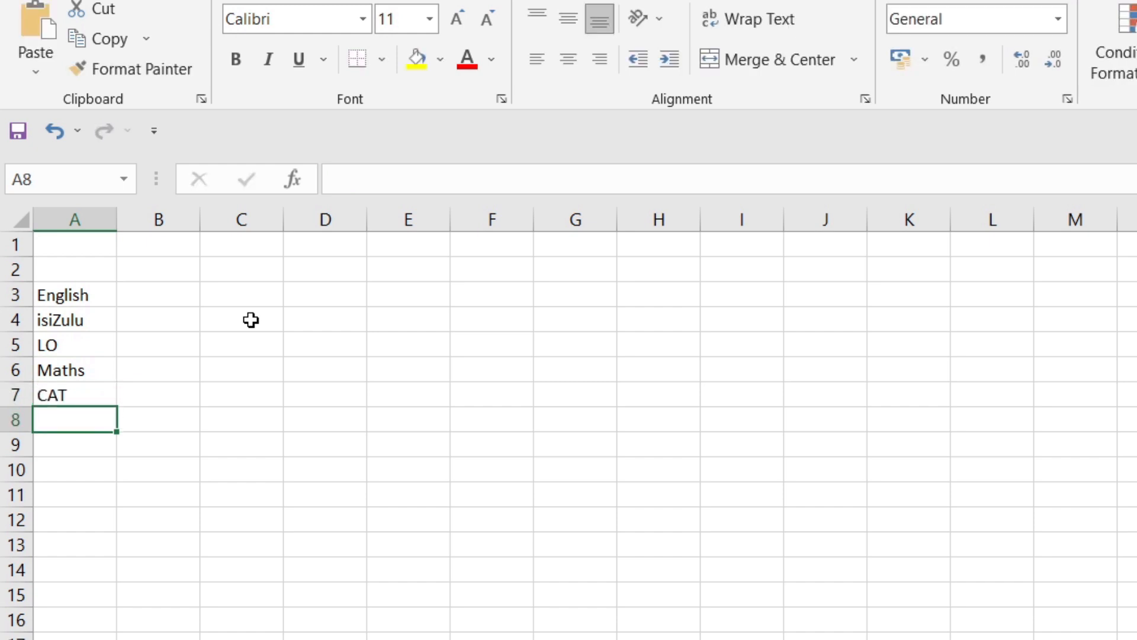
type("Geography")
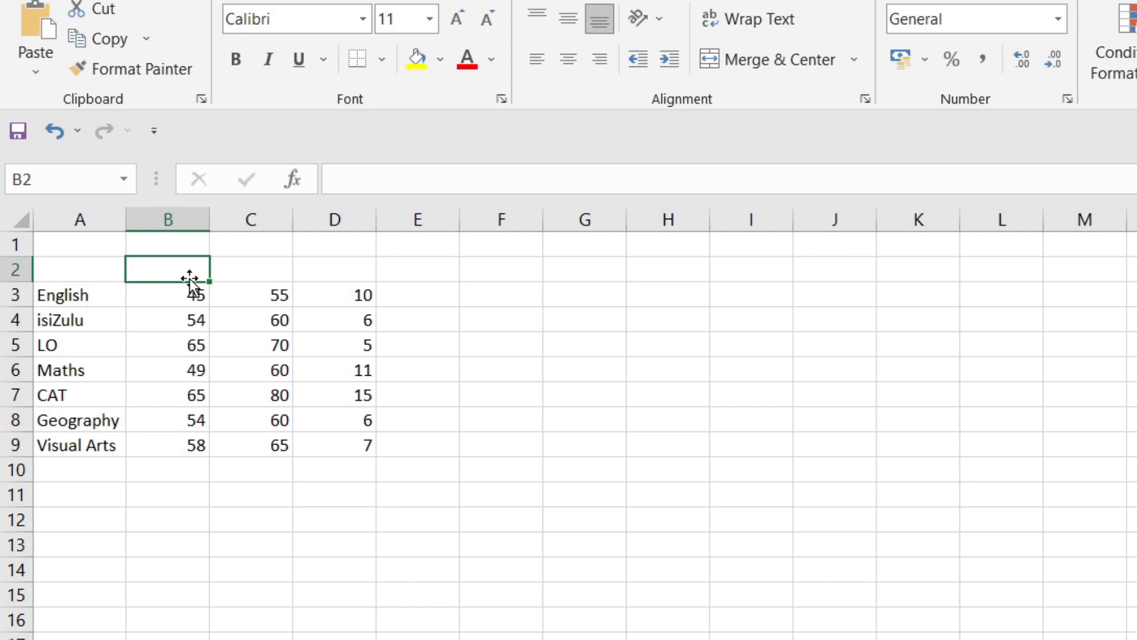
Step: Add the 1st Term Mark, 2nd Term Goal and Improvement headings and widen columns B and C to fit
type("1st T")
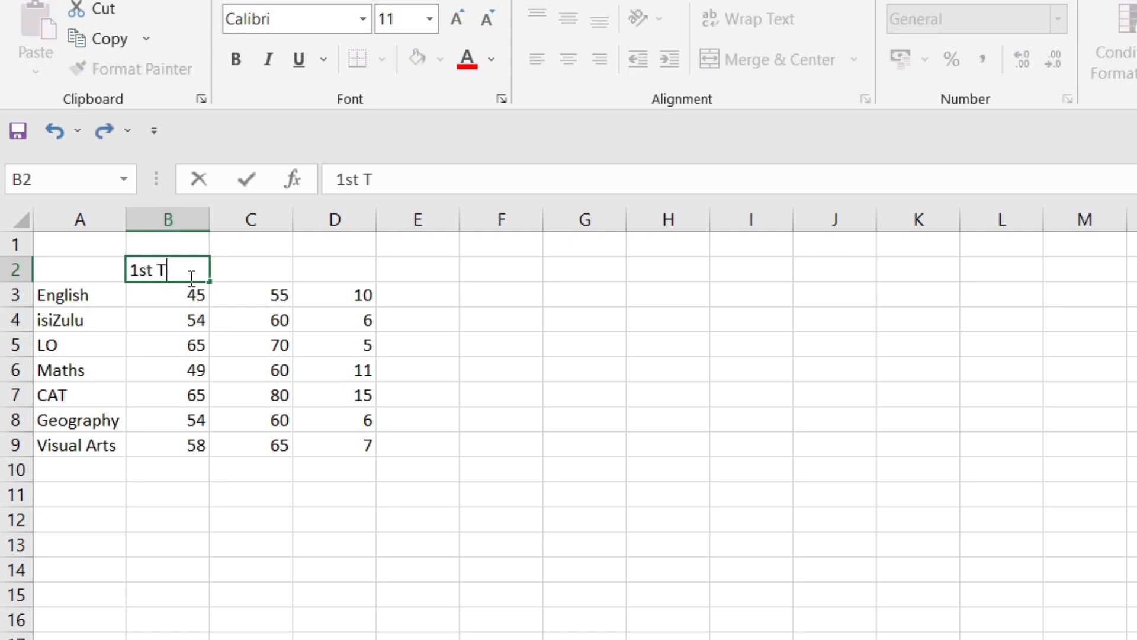
type("erm Mark")
left_click(334, 269)
type("Improvement")
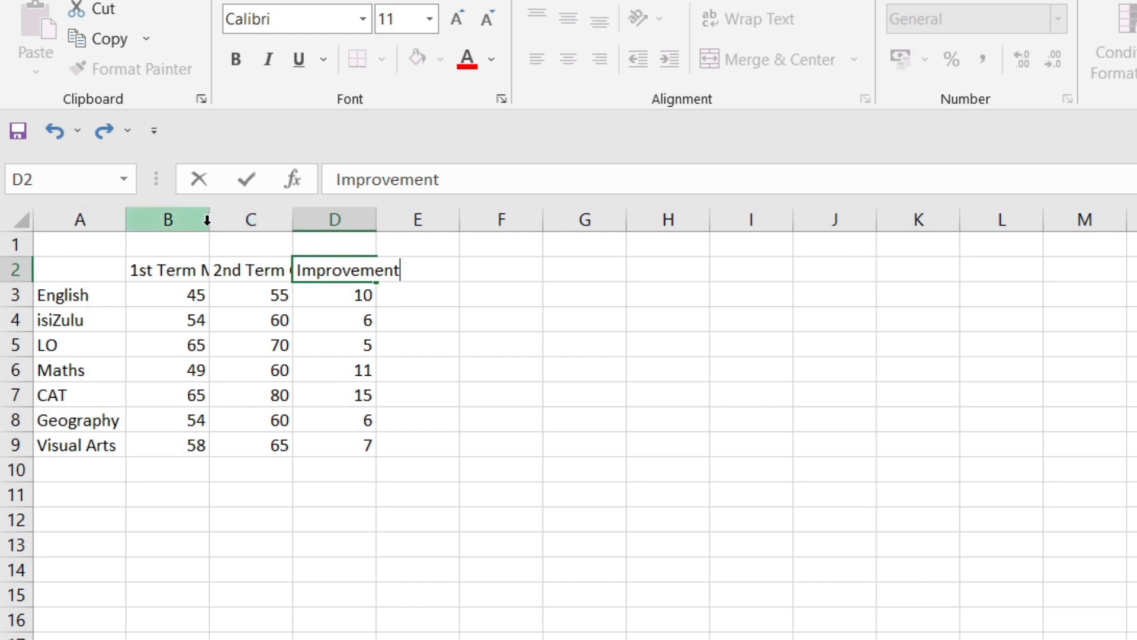
left_click_drag(208, 219, 223, 219)
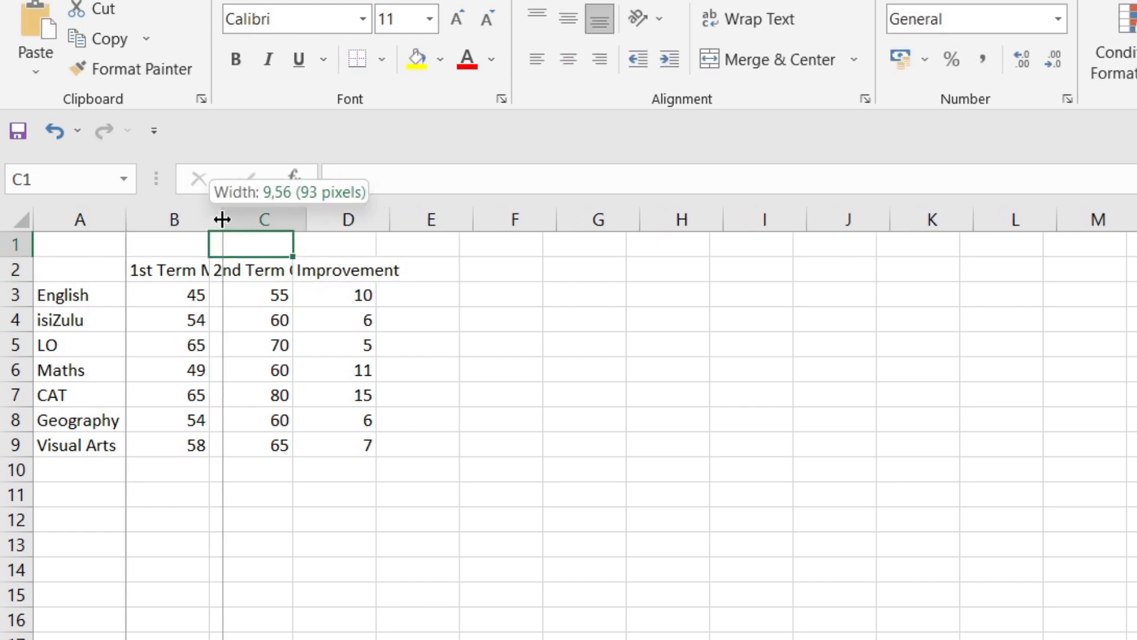
left_click_drag(222, 220, 333, 219)
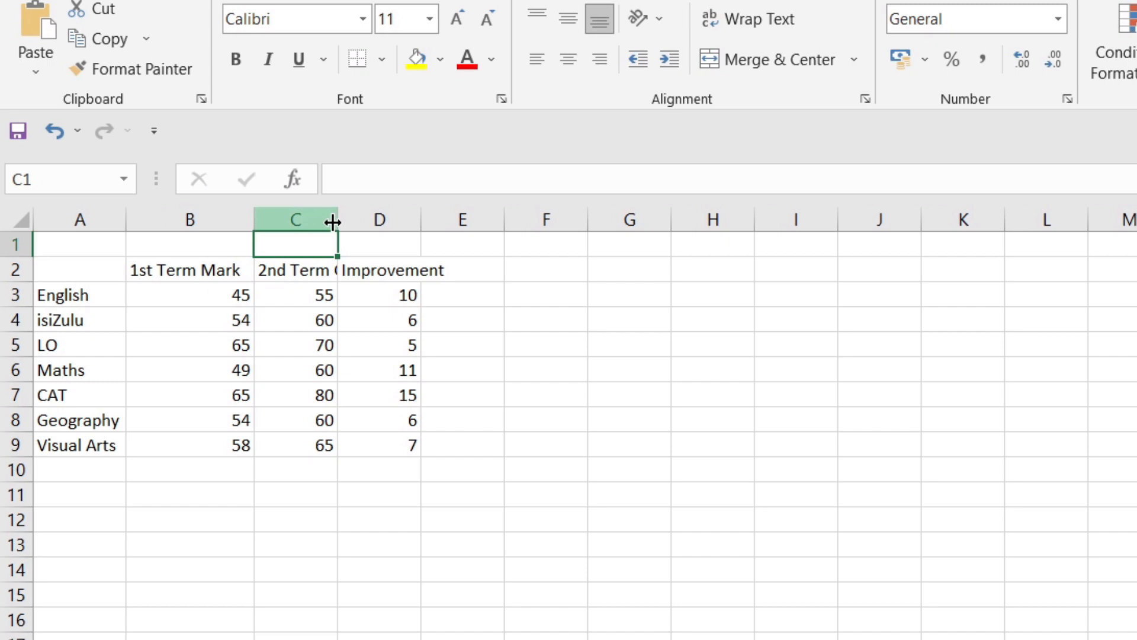
left_click_drag(333, 221, 369, 221)
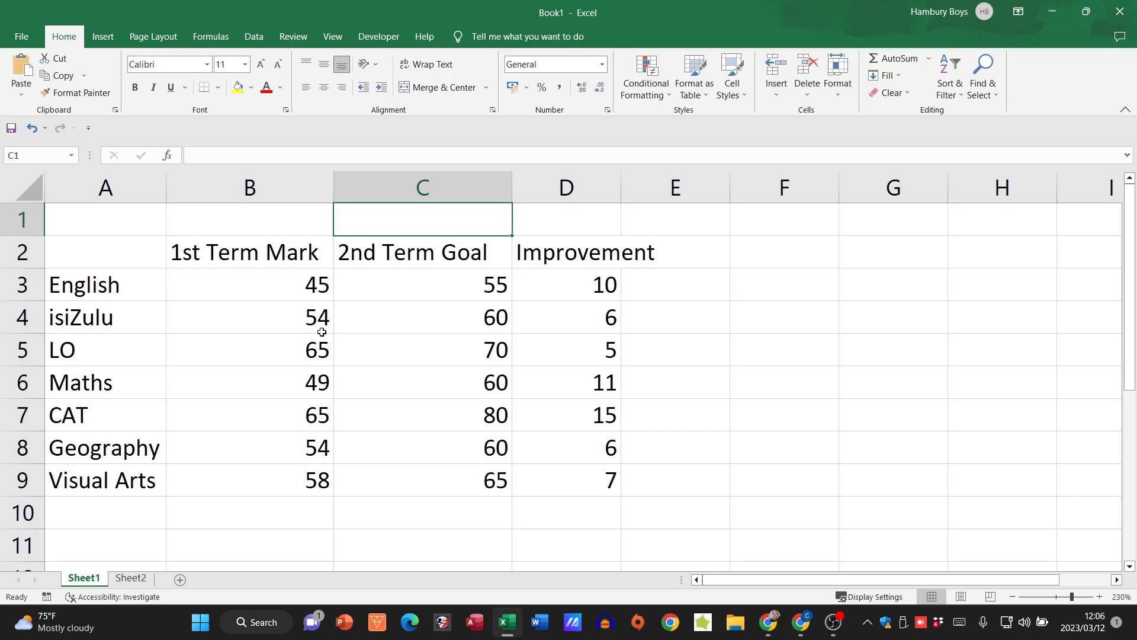
Step: Change English's 1st Term Mark in B3 from 45 to 46
left_click(249, 284)
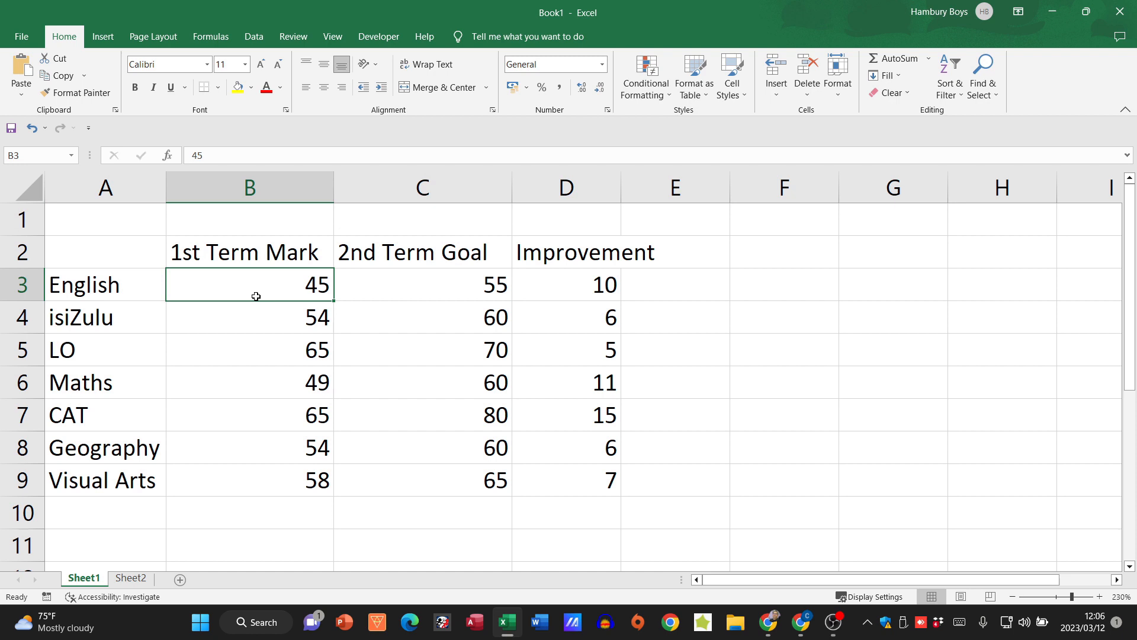
mouse_move(269, 291)
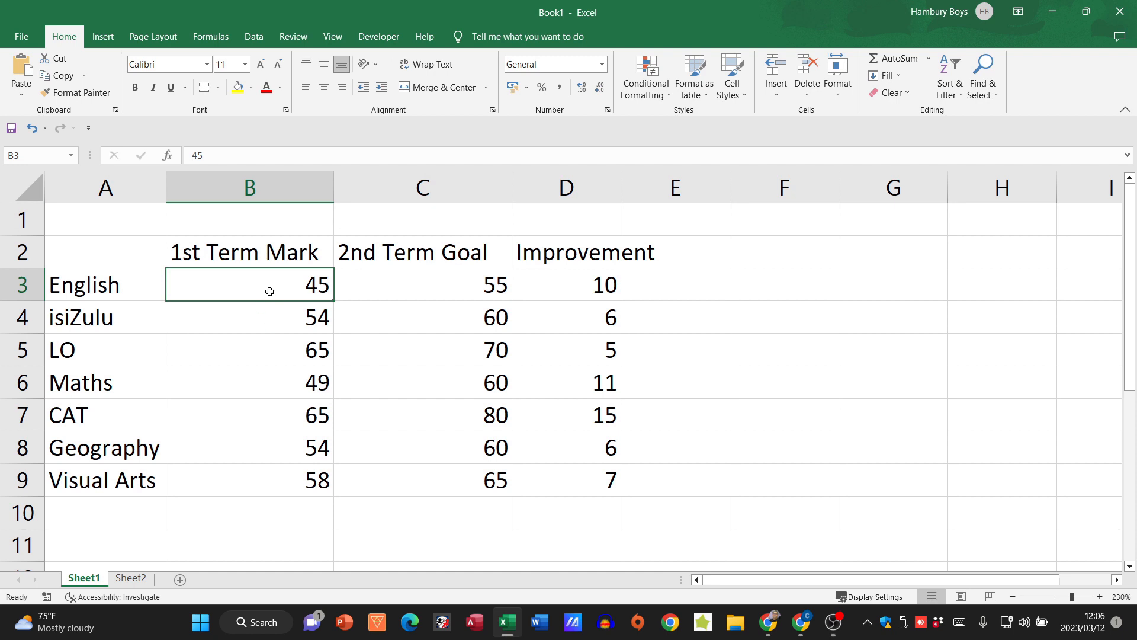
type("46")
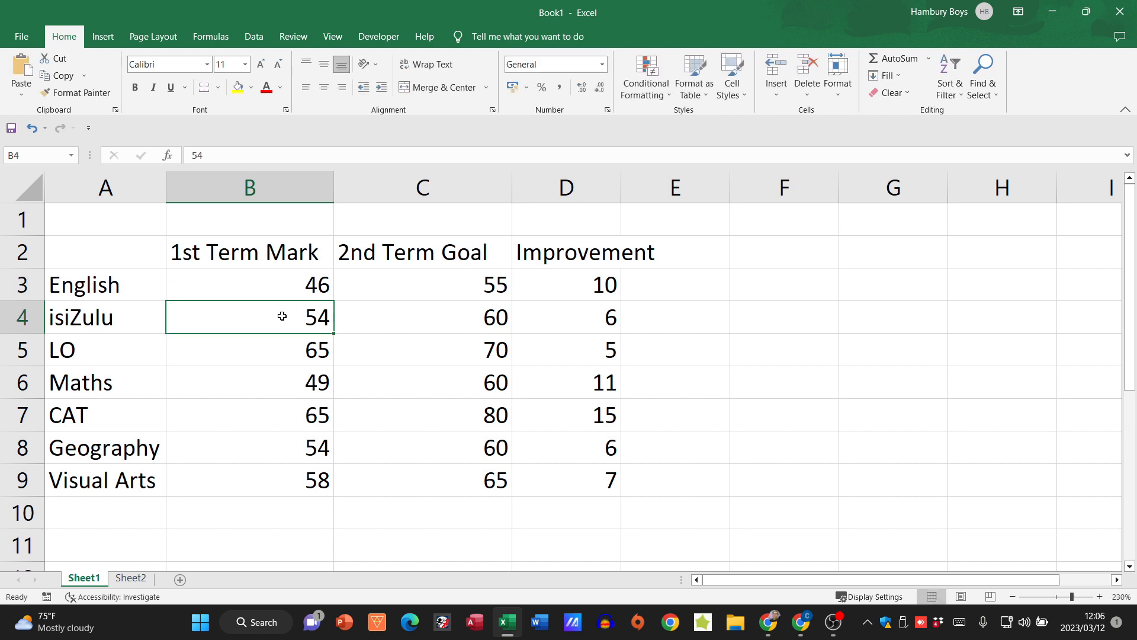
mouse_move(219, 252)
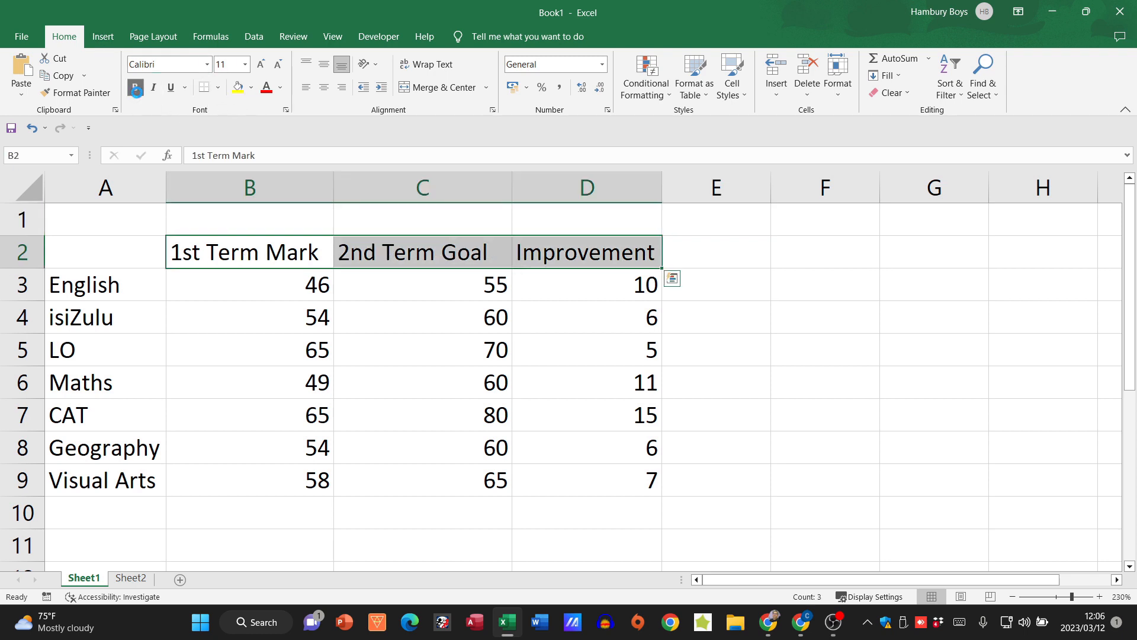
Step: Make the B2:D2 headings italic on a yellow fill at size 12, then select the marks table
left_click(153, 87)
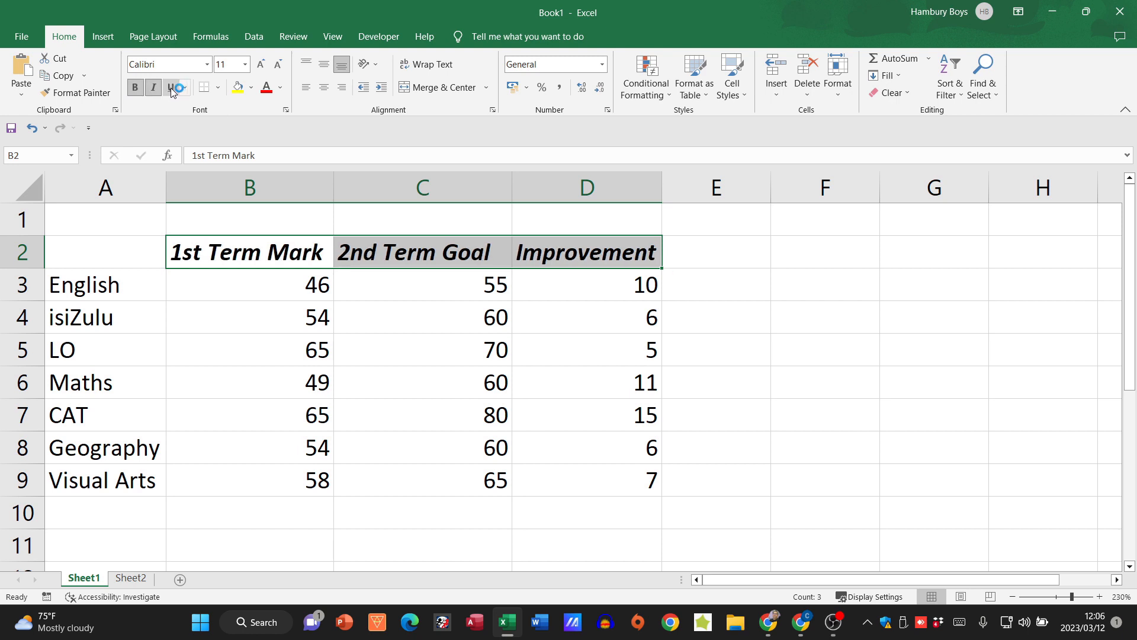
mouse_move(237, 87)
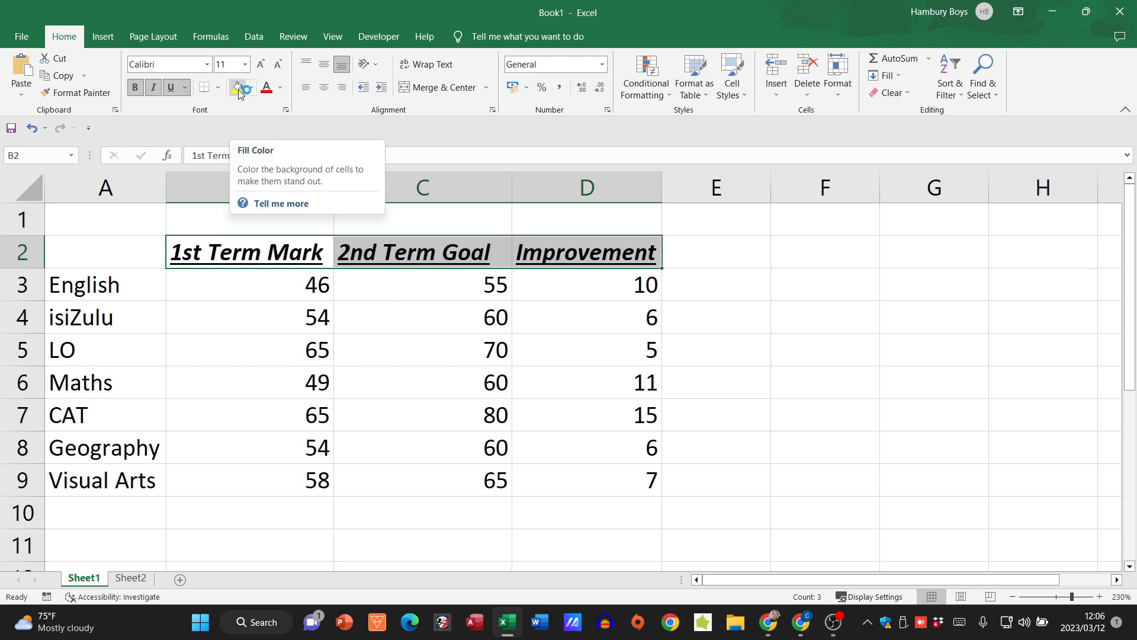
left_click(237, 88)
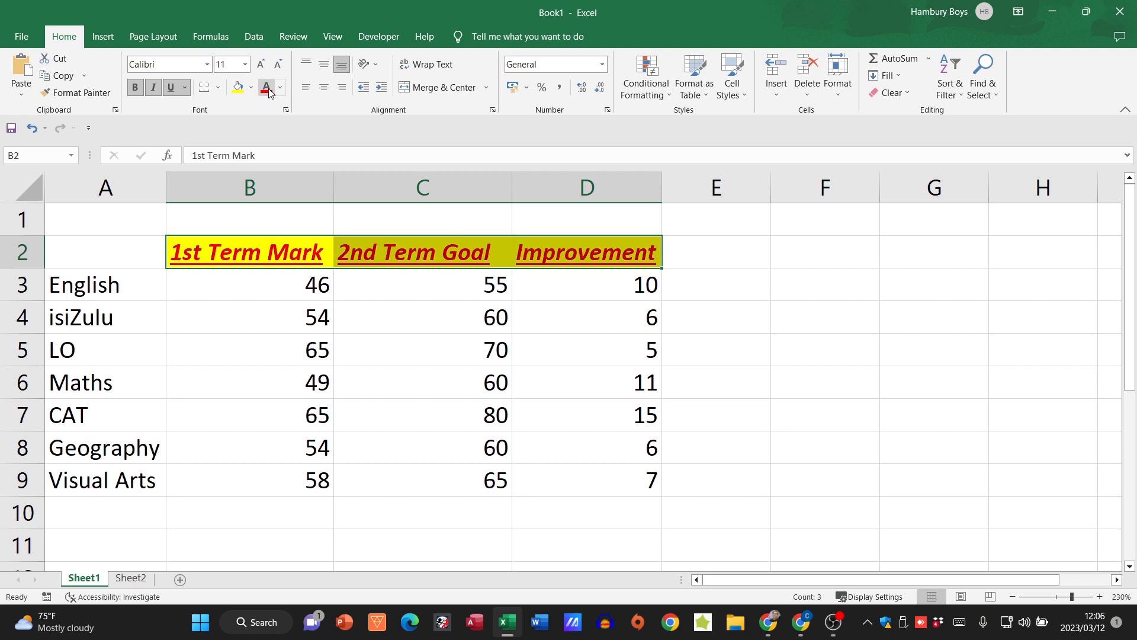
left_click(258, 65)
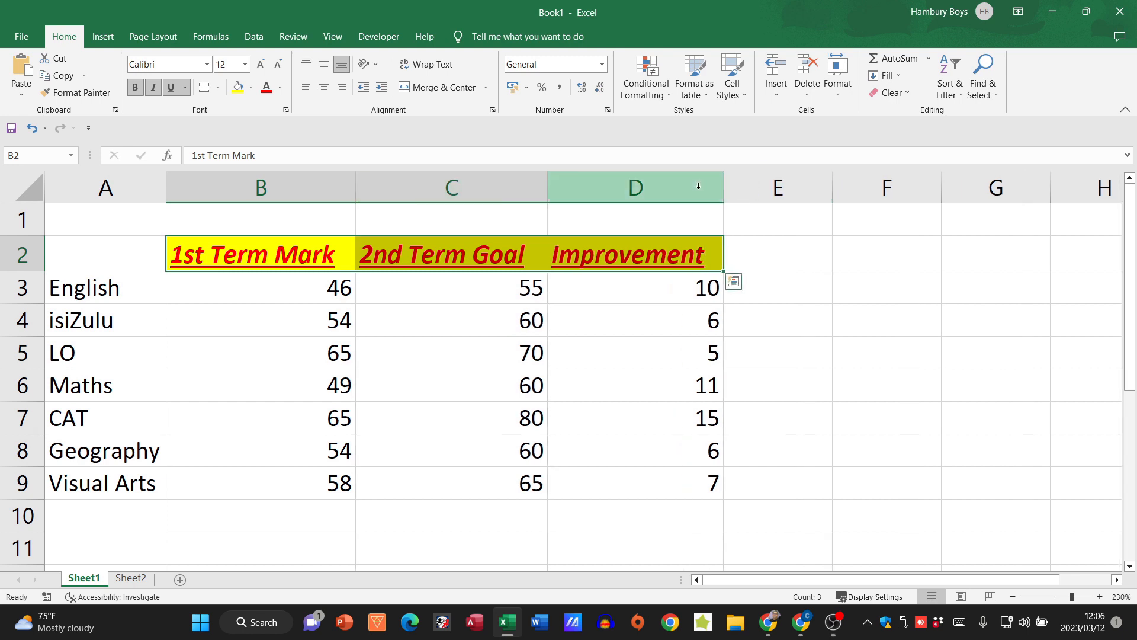
left_click(261, 385)
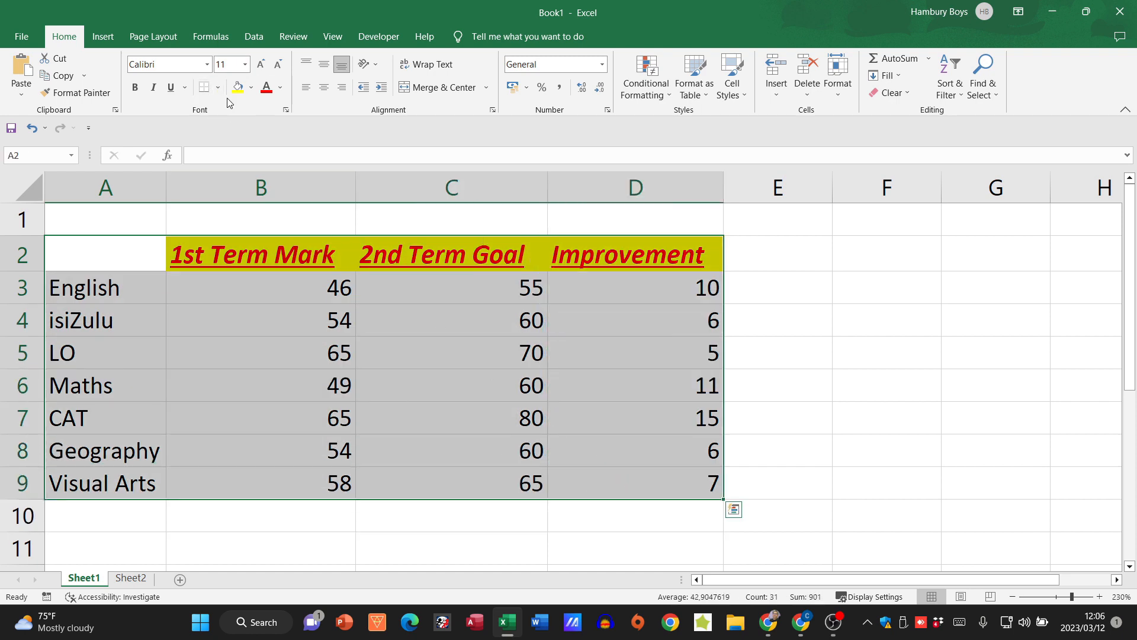
Step: Apply All Borders to the marks table A2:D9
left_click(218, 87)
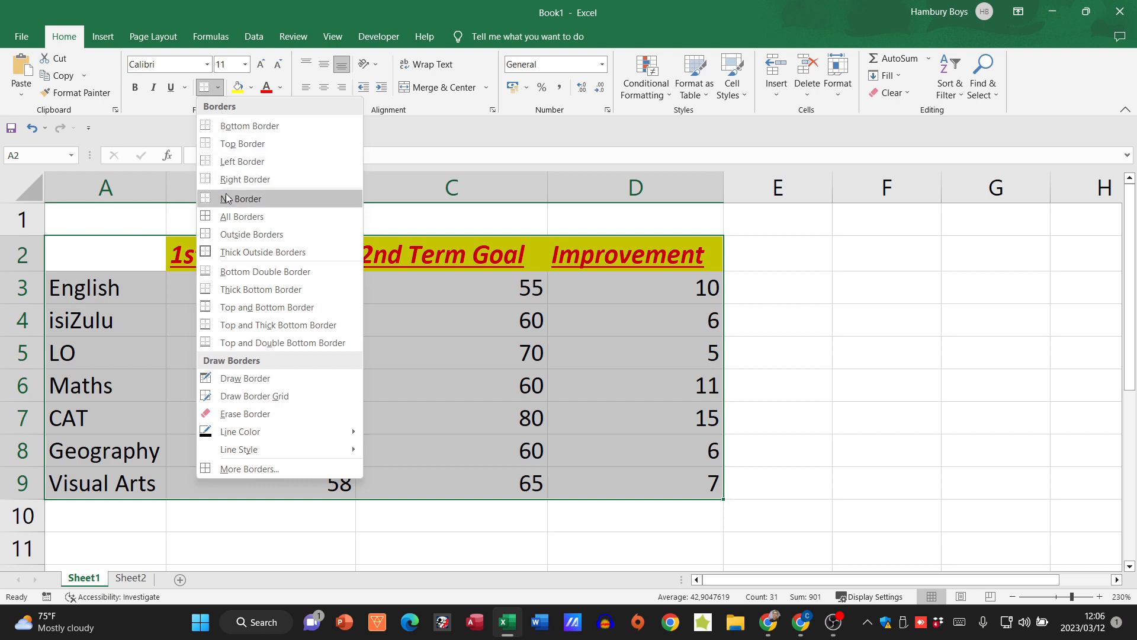
left_click(776, 352)
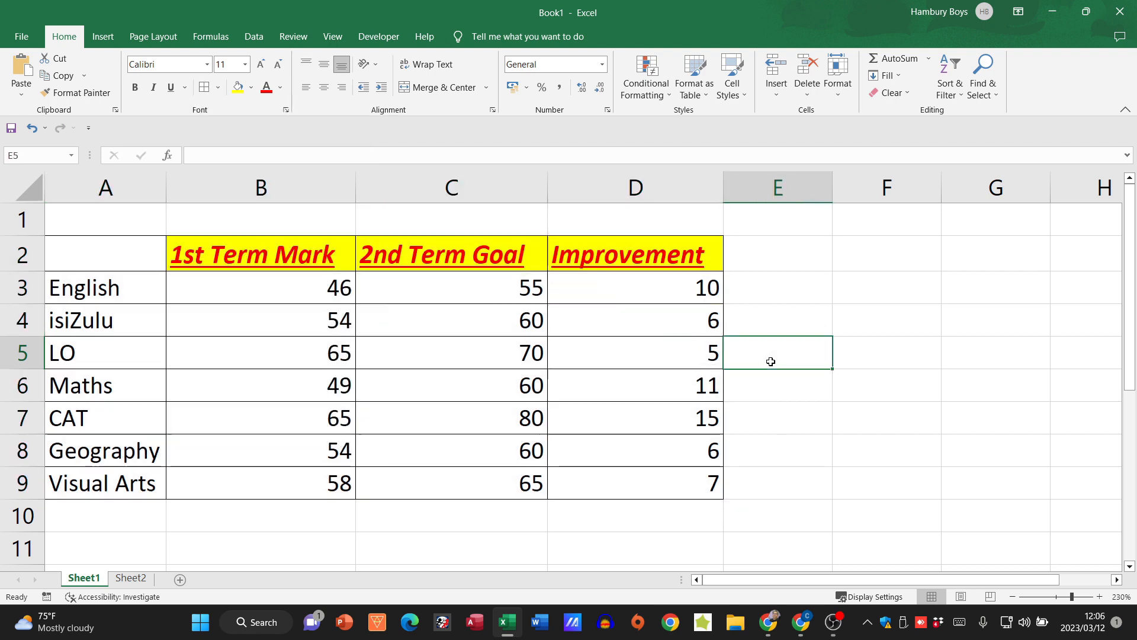
mouse_move(426, 345)
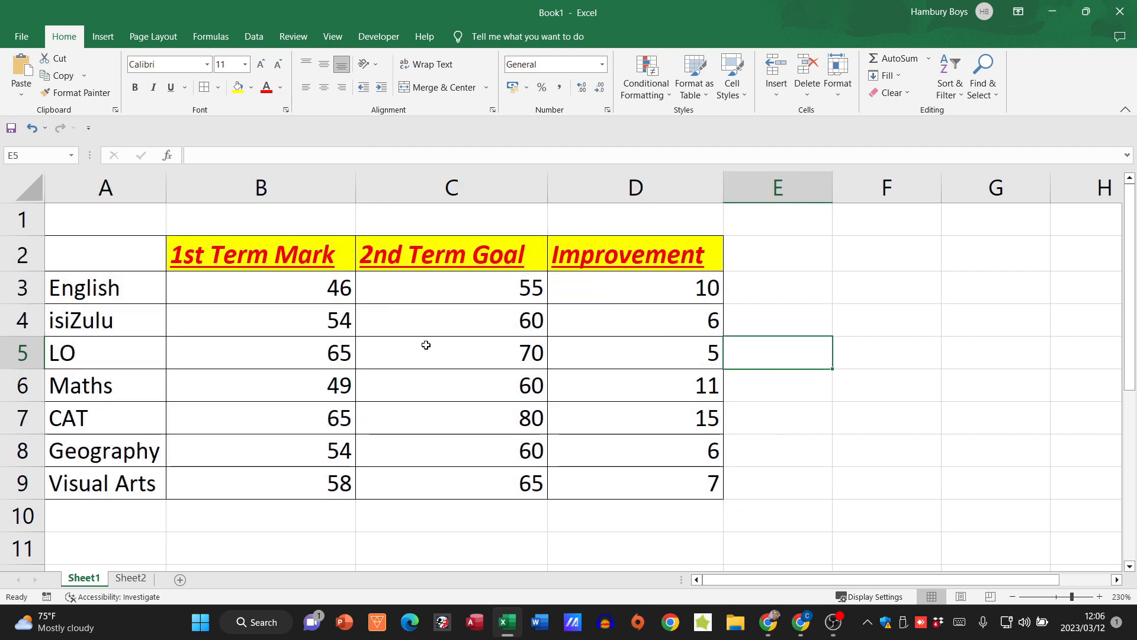
mouse_move(325, 362)
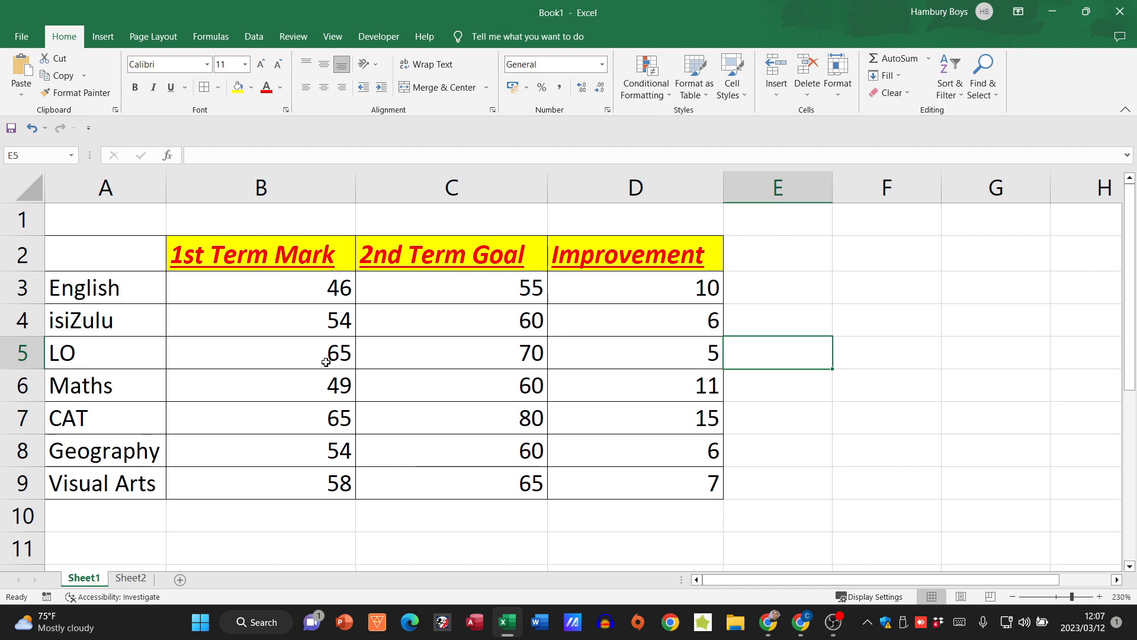